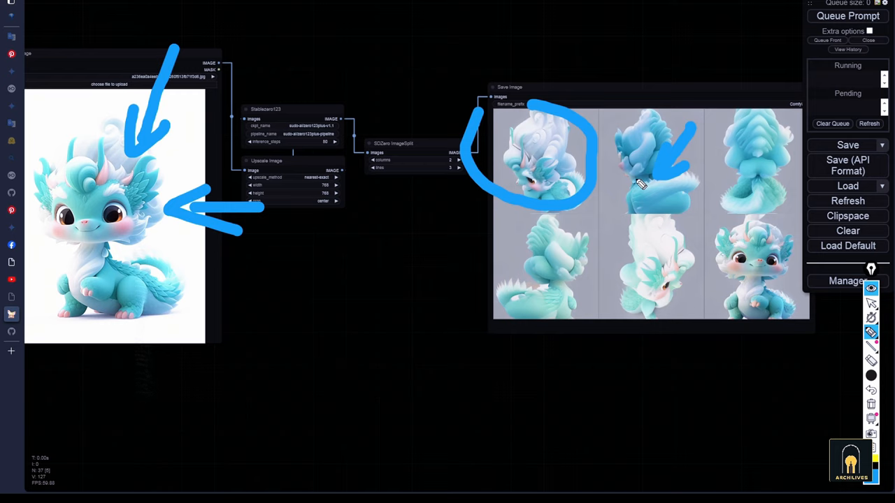
pyautogui.moveTo(557, 283)
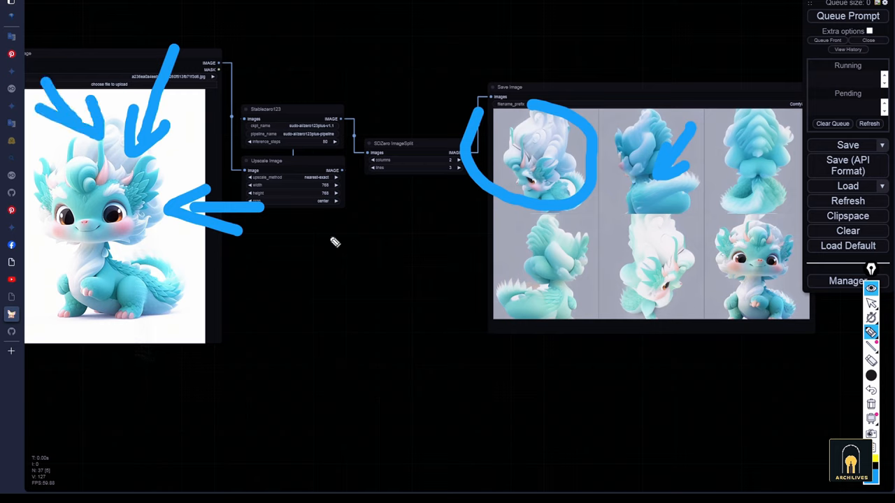
pyautogui.moveTo(548, 263)
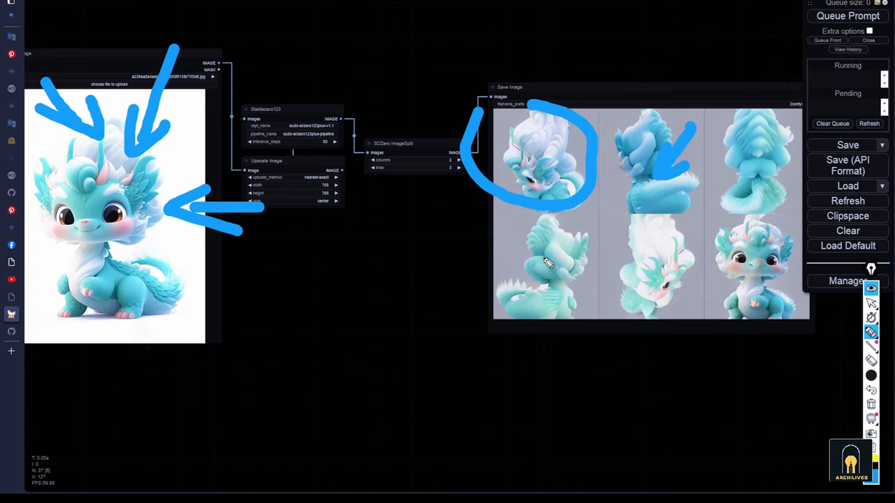
pyautogui.moveTo(142, 67)
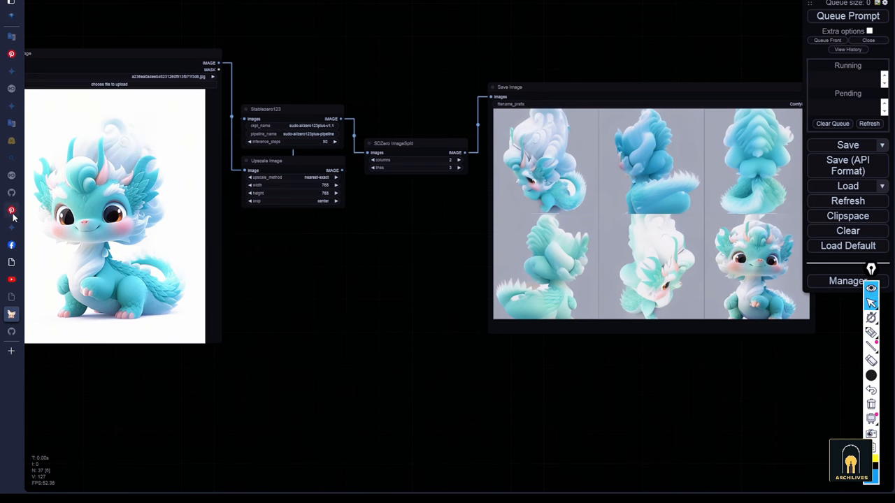
# Step: Load the robot character image and render its six multi-view outputs
pyautogui.click(12, 210)
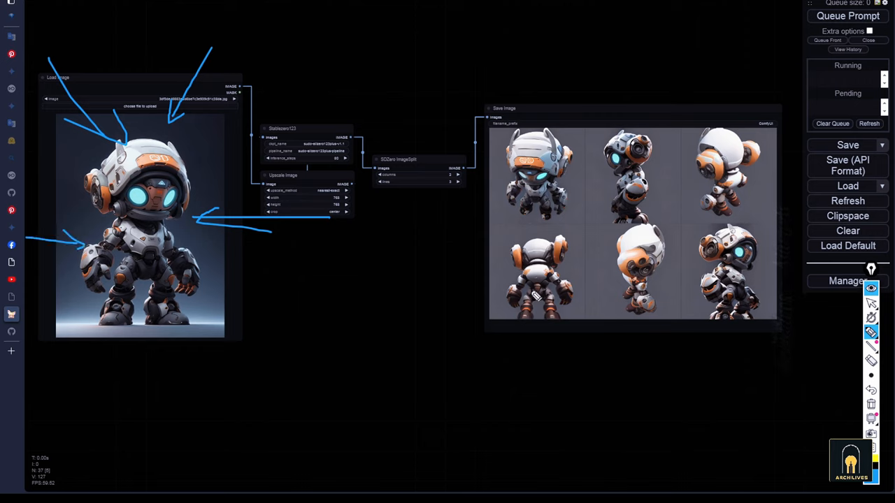
pyautogui.moveTo(643, 296)
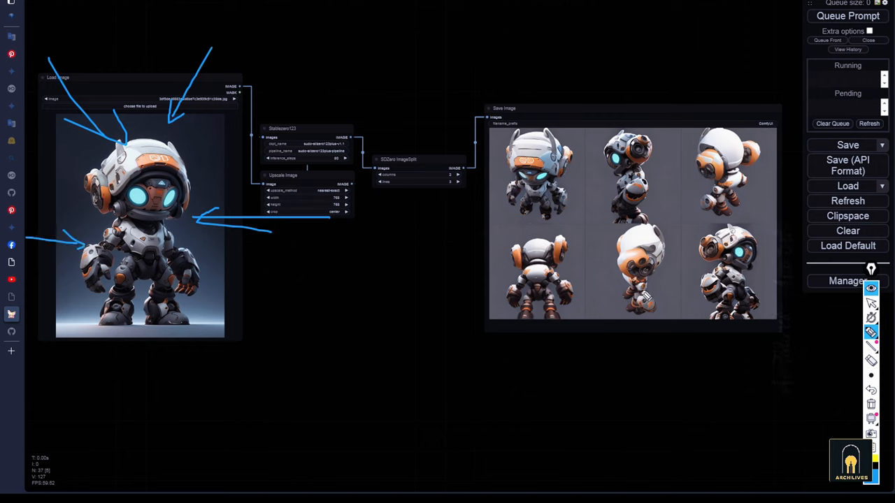
pyautogui.moveTo(654, 290)
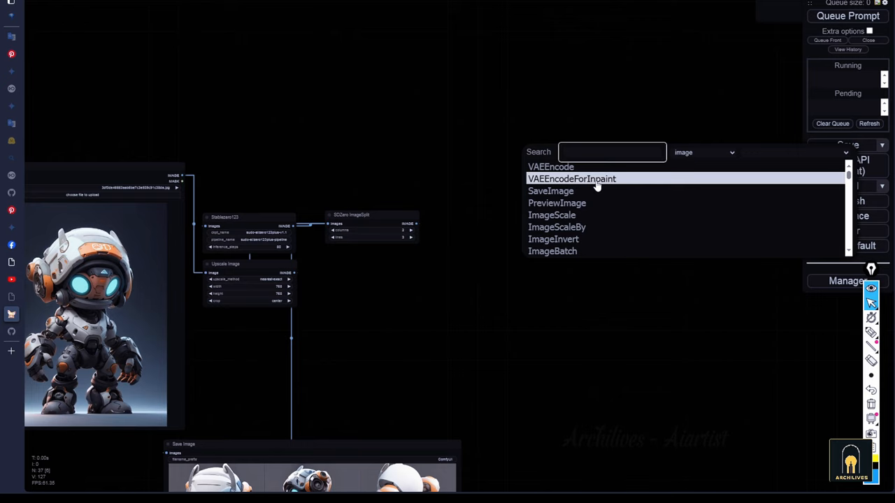
# Step: Add an Encode IPAdapter Image node via the 'ip' search, fed by robot-view Load Image nodes
pyautogui.click(612, 151)
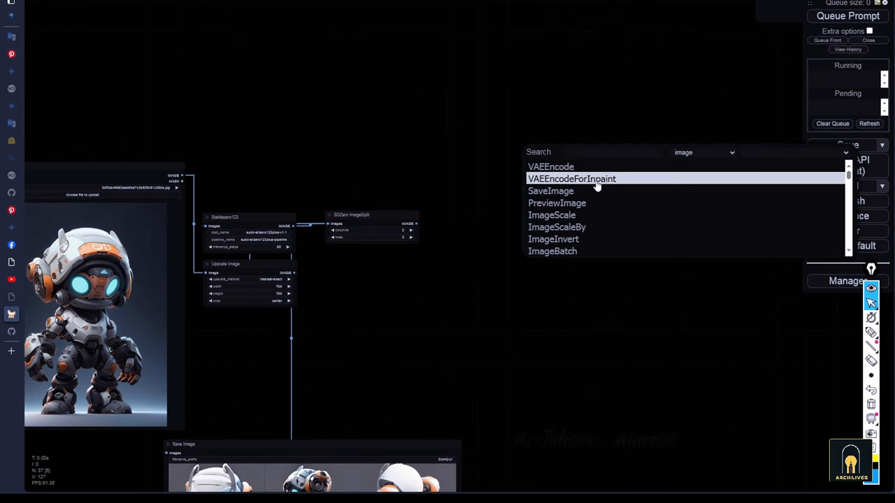
pyautogui.write('ip')
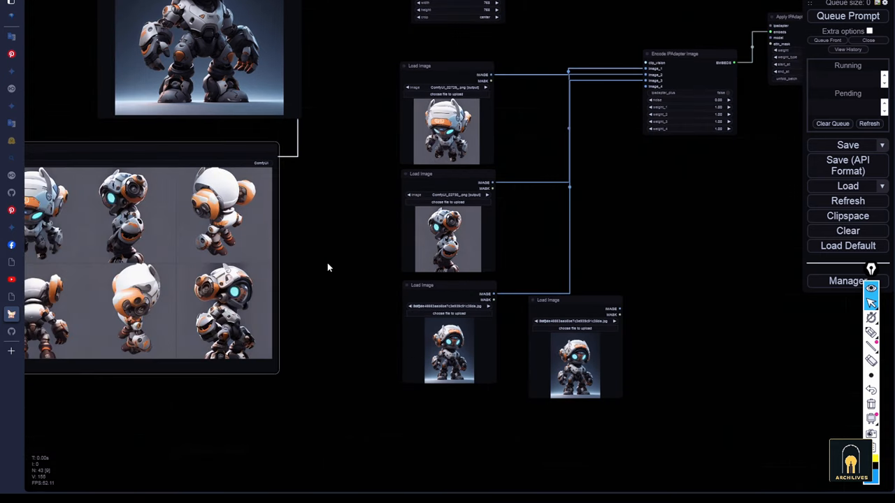
# Step: Add Apply IPAdapter from Encoded taking the embeds, plus a checkpoint loader for its model input
pyautogui.rightClick(576, 333)
pyautogui.write('model')
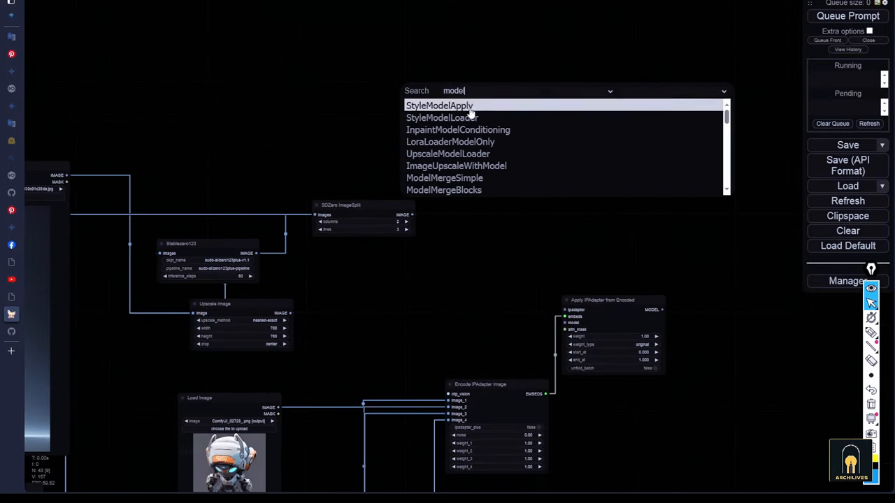
pyautogui.moveTo(455, 165)
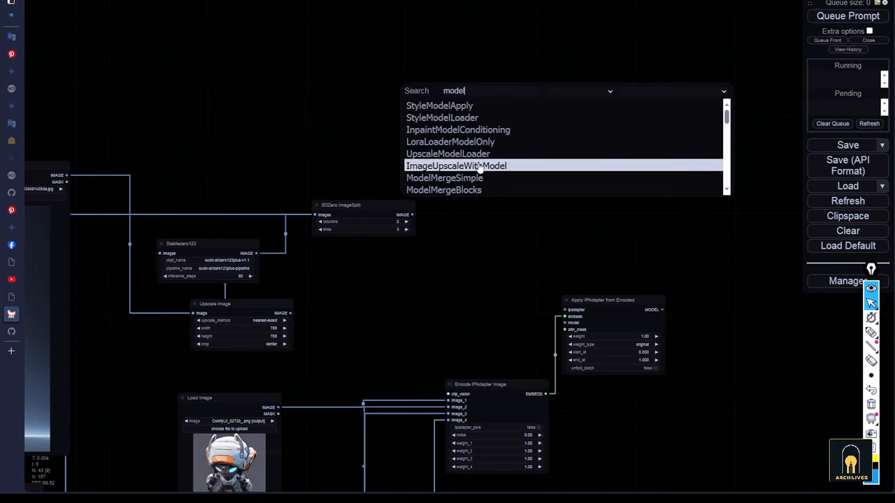
pyautogui.write('lo')
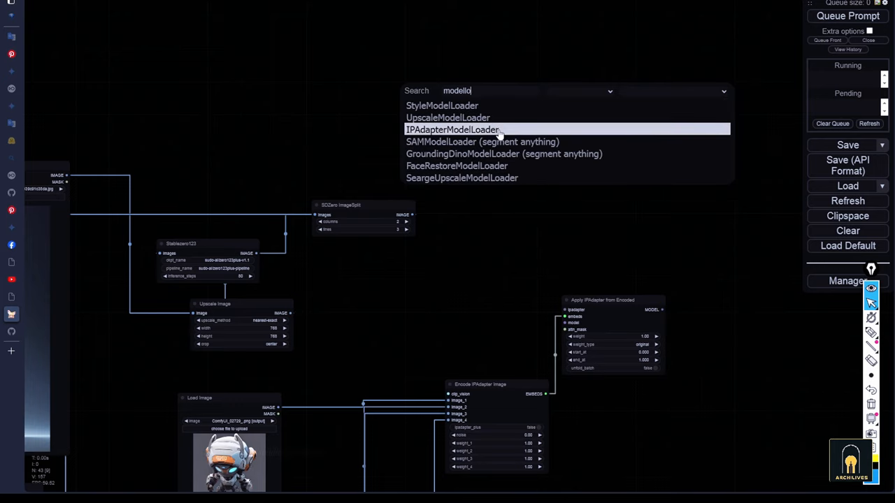
pyautogui.press('Backspace')
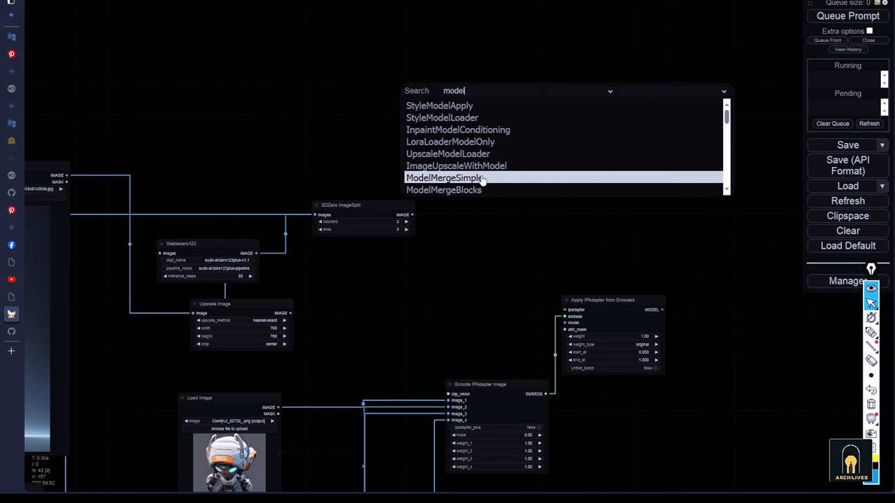
pyautogui.click(614, 263)
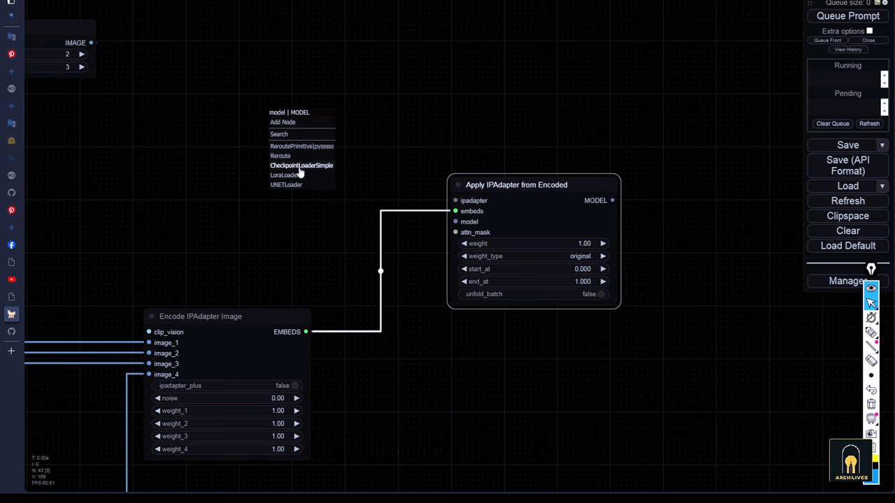
pyautogui.click(302, 165)
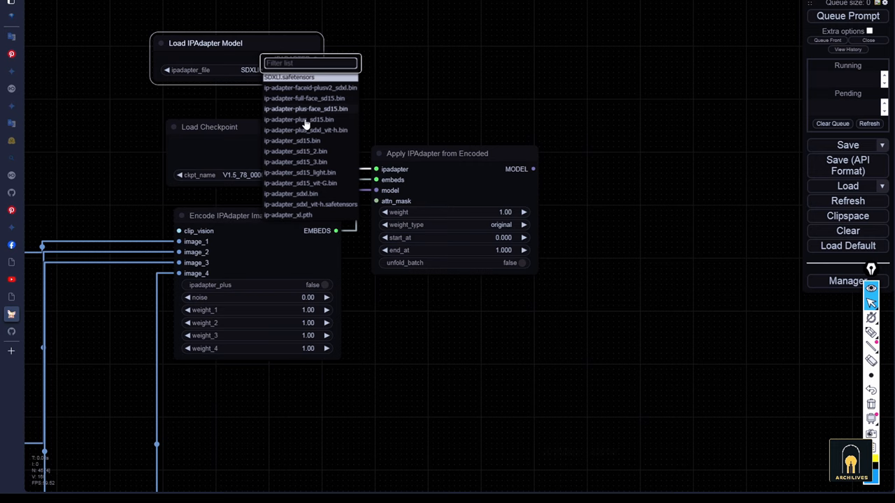
pyautogui.moveTo(315, 132)
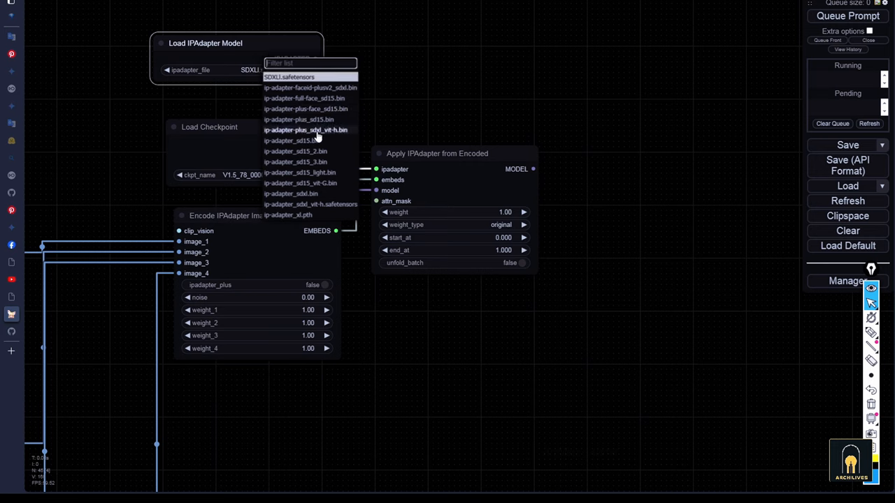
pyautogui.moveTo(317, 182)
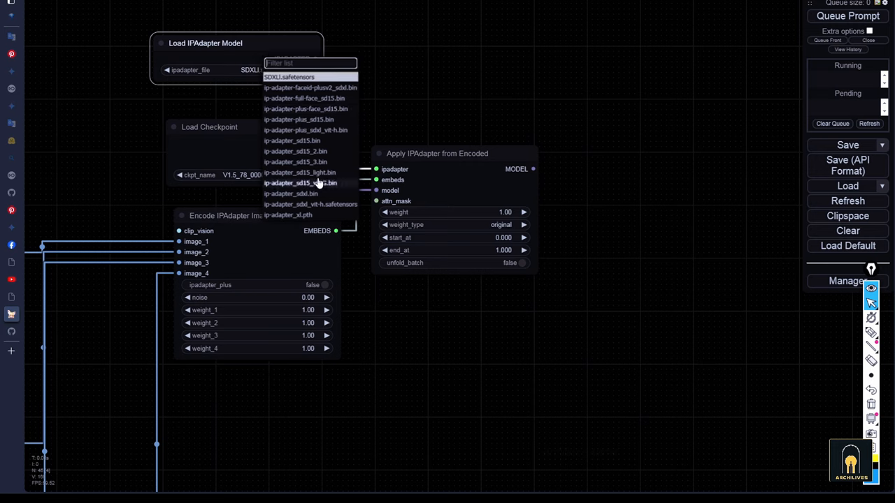
# Step: Pick the IPAdapter model file and generate the first robot image through the sampler chain
pyautogui.click(299, 118)
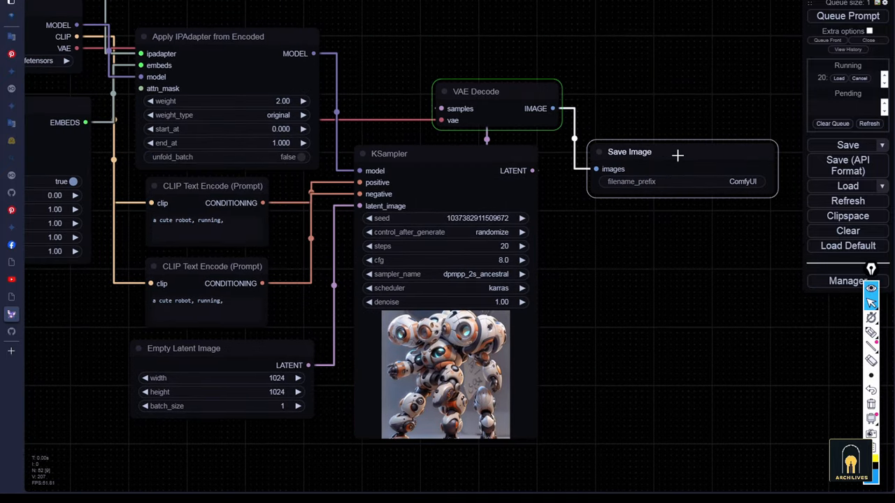
# Step: Re-queue the workflow three times with adjusted weight and prompts, yielding a walking cyberpunk robot
pyautogui.click(847, 16)
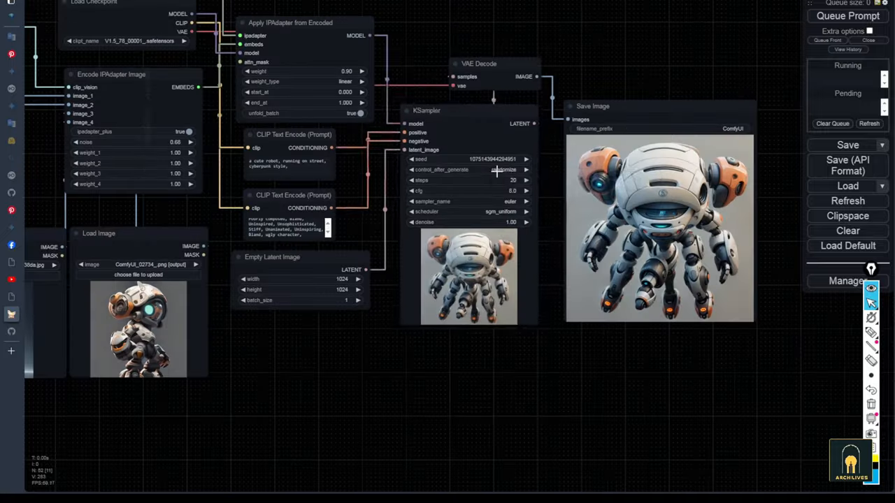
pyautogui.click(847, 16)
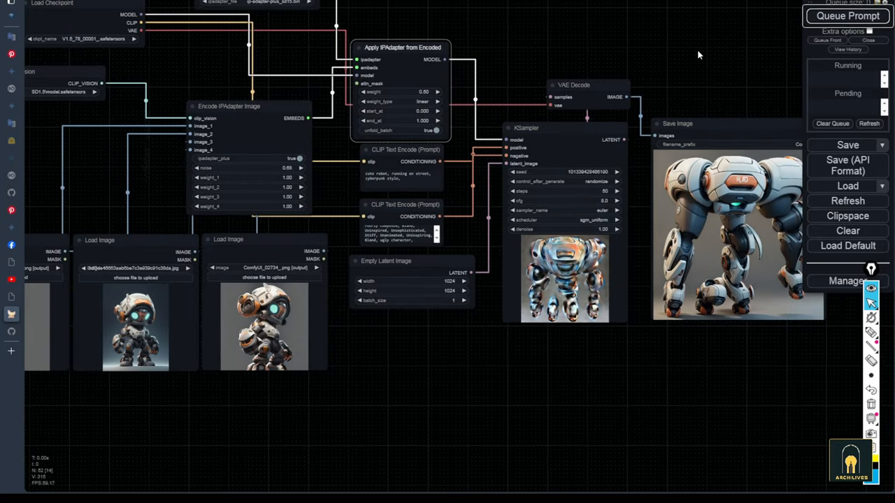
pyautogui.click(847, 15)
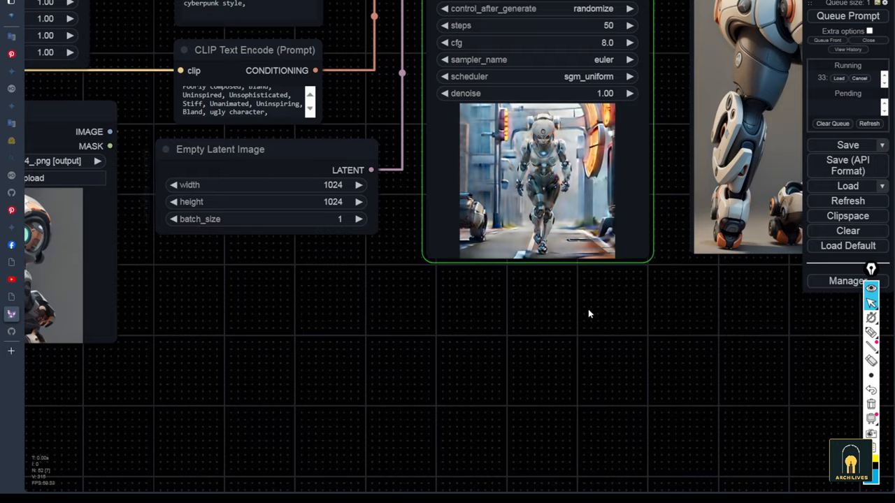
pyautogui.moveTo(587, 313); pyautogui.dragTo(548, 321)
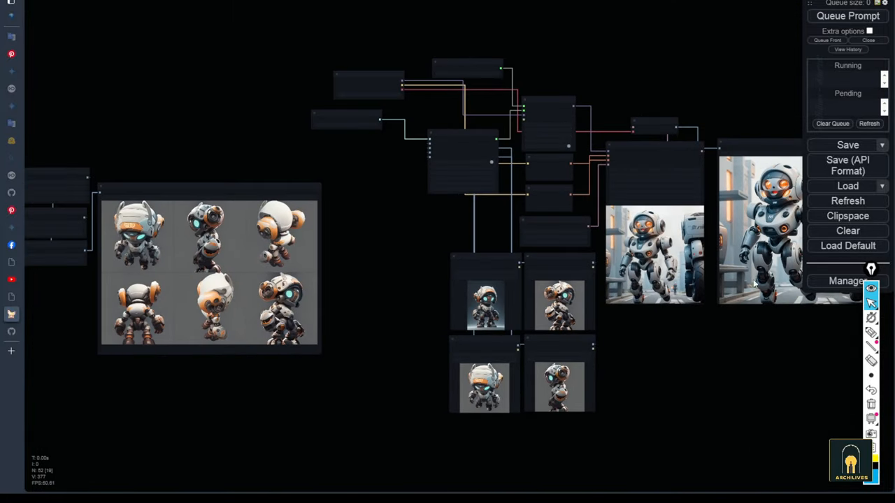
pyautogui.moveTo(849, 266)
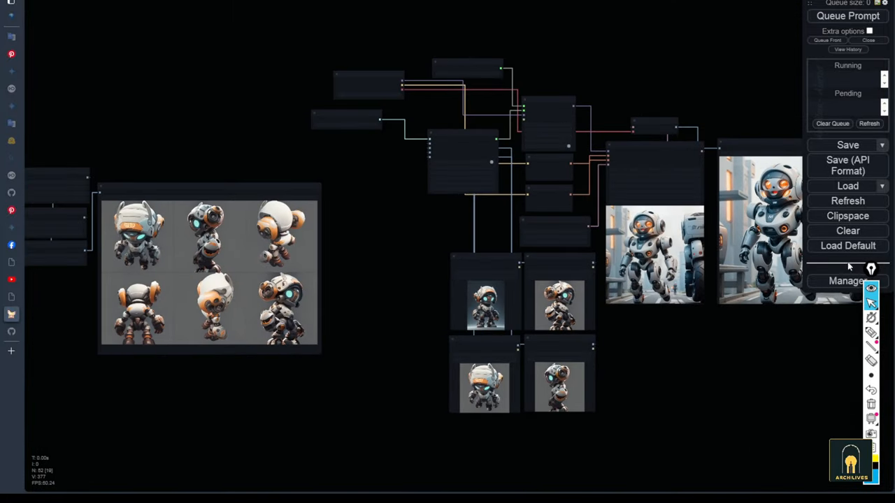
# Step: Filter Manager's custom nodes for 'zero' and open the StableZero123-comfyui project page
pyautogui.click(847, 279)
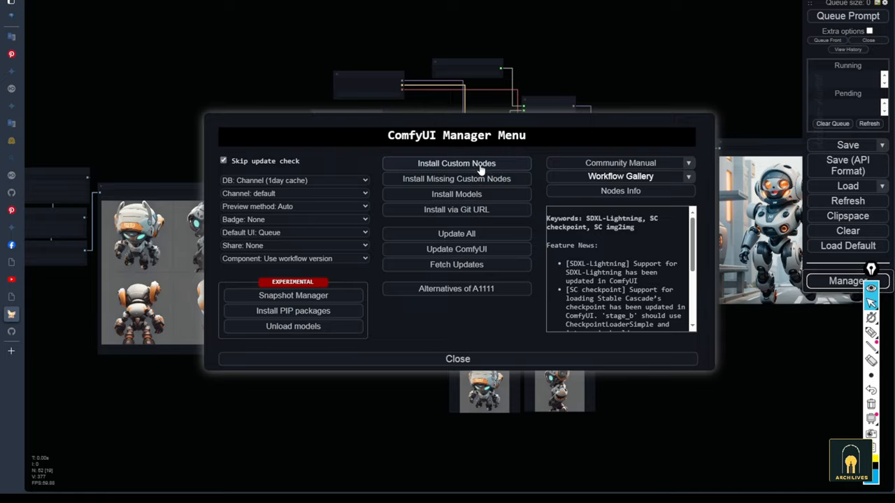
pyautogui.click(456, 162)
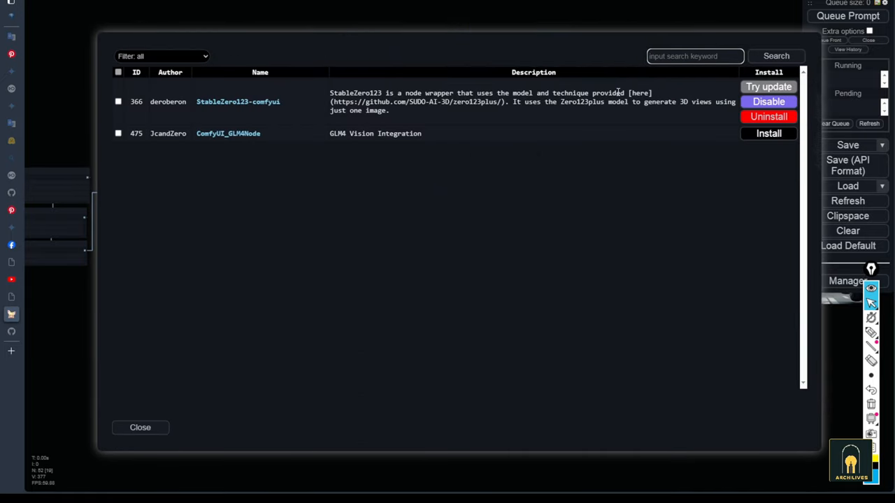
pyautogui.write('zero')
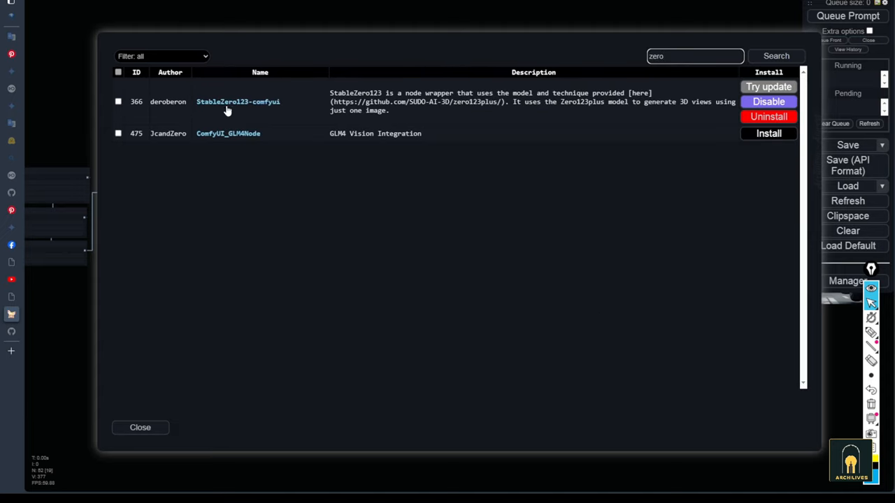
pyautogui.click(237, 100)
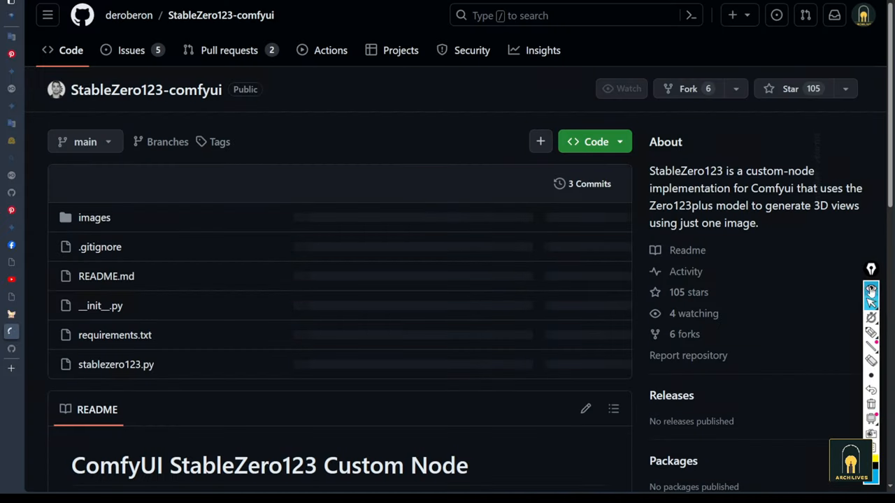
pyautogui.scroll(-3)
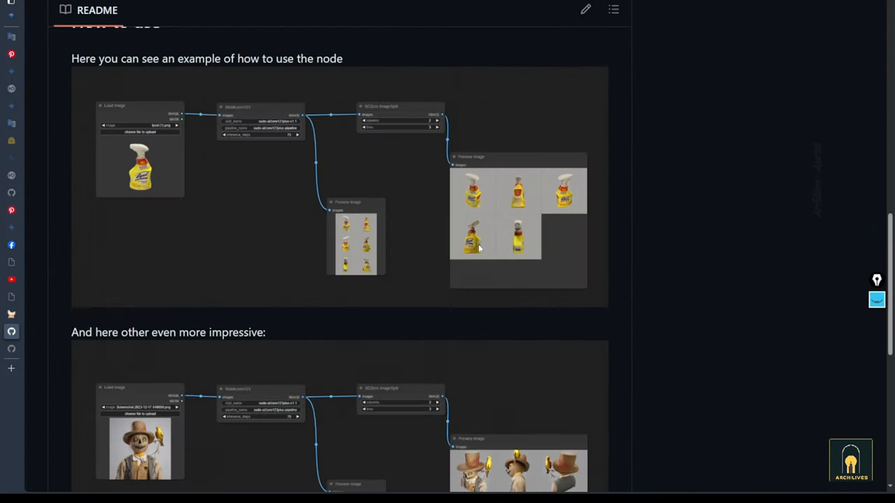
pyautogui.scroll(-3)
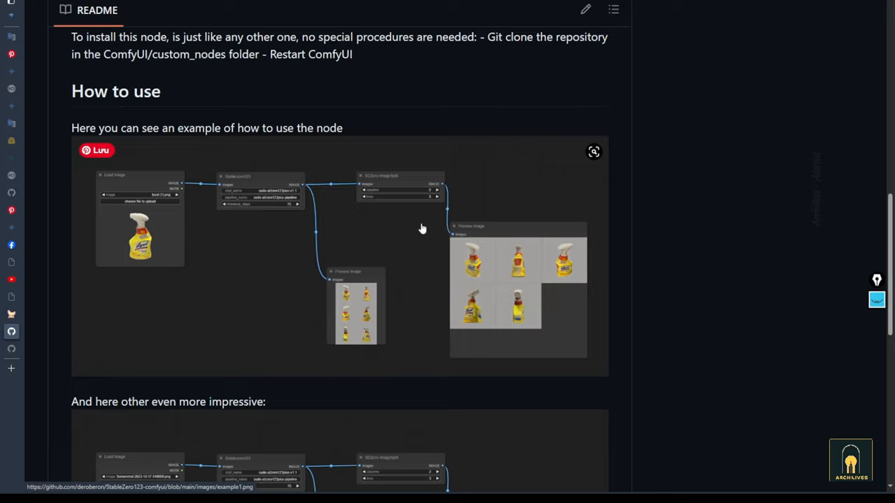
pyautogui.scroll(-3)
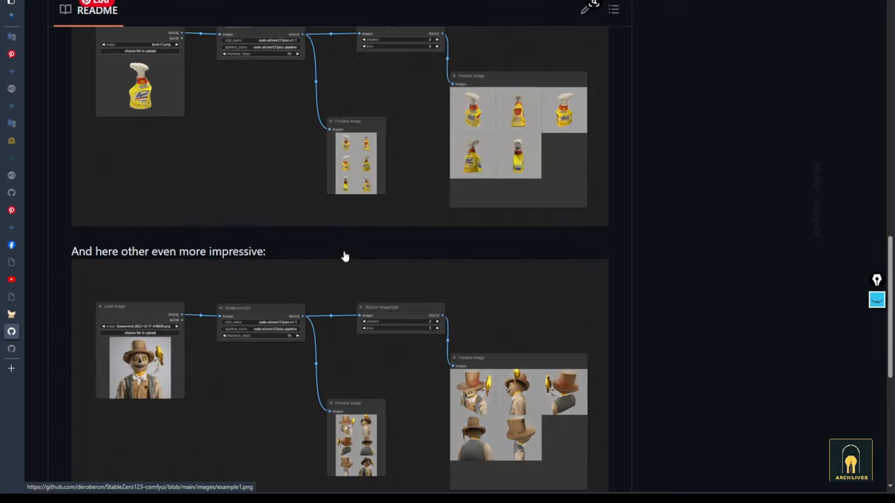